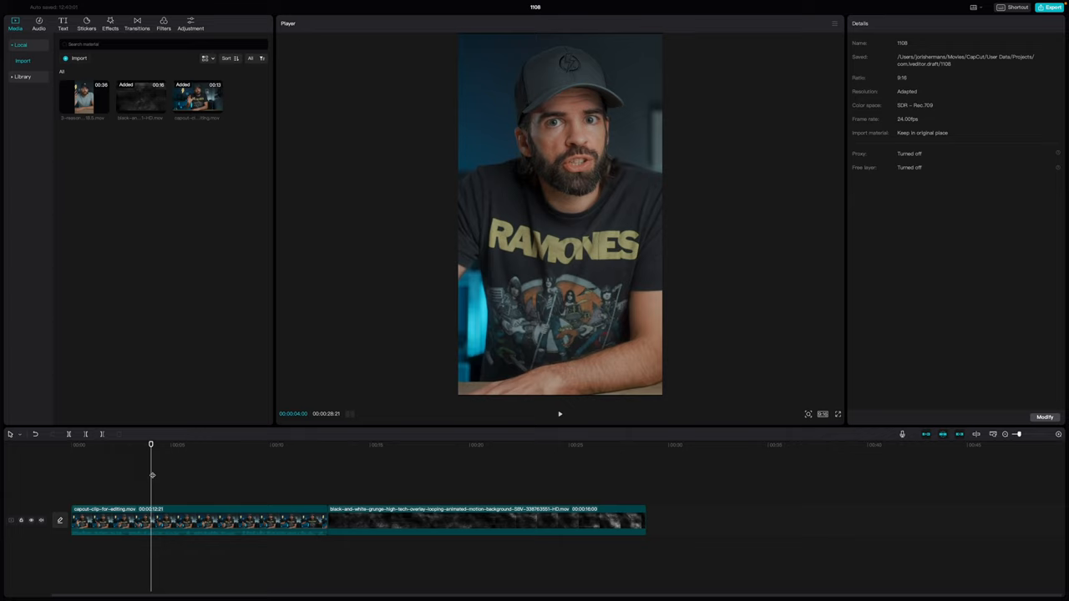
Step: Add the list-style text template reading "1. SURFACE TRACKER" over the grunge background
click(105, 444)
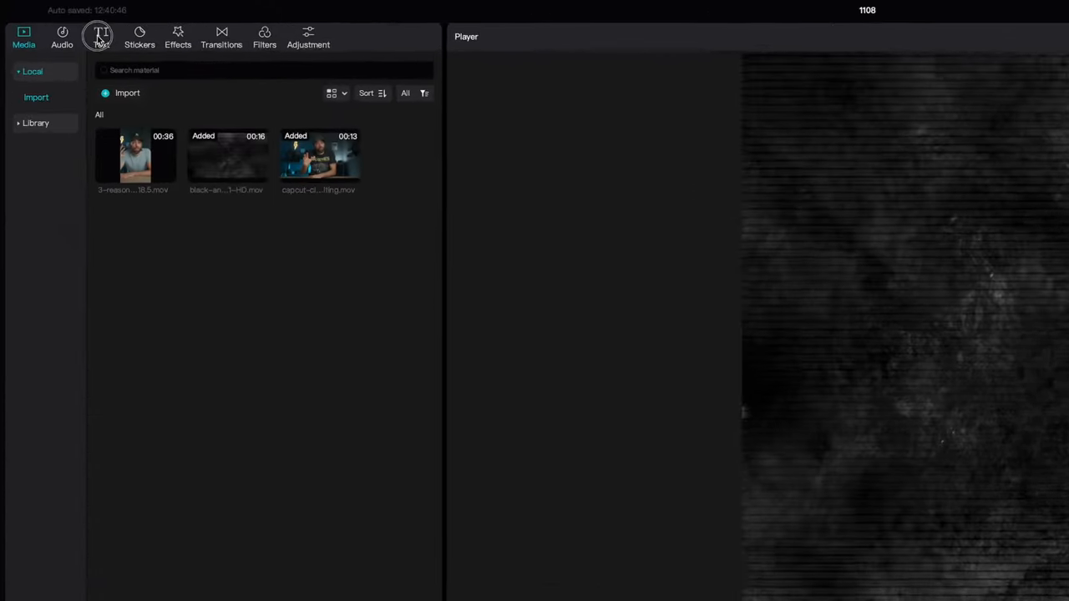
click(98, 37)
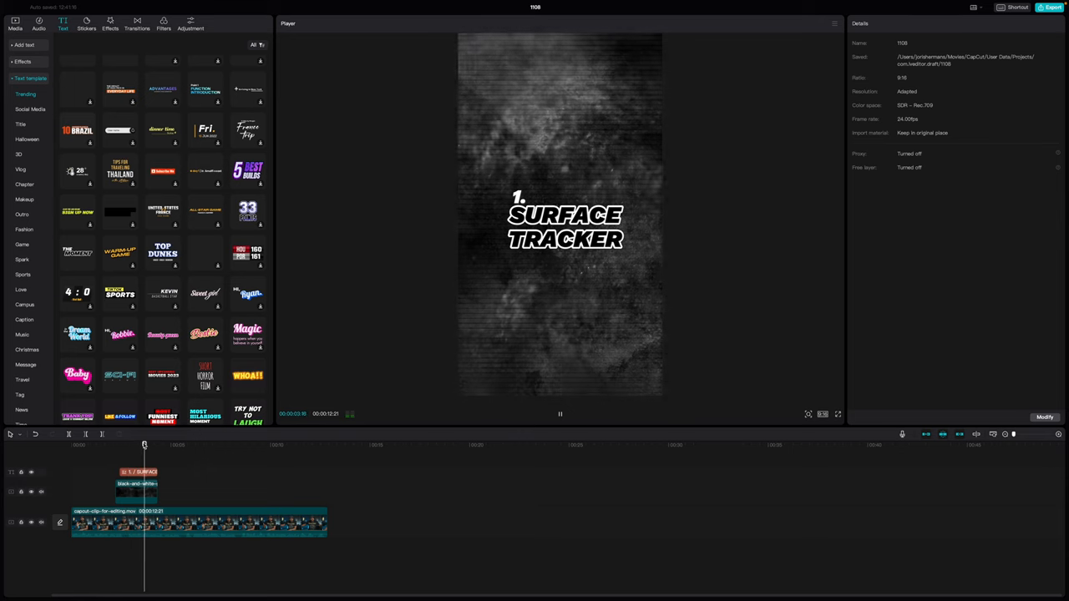
Step: Apply the Blur effect and keyframe its strength at about 70 near the clip start
click(15, 25)
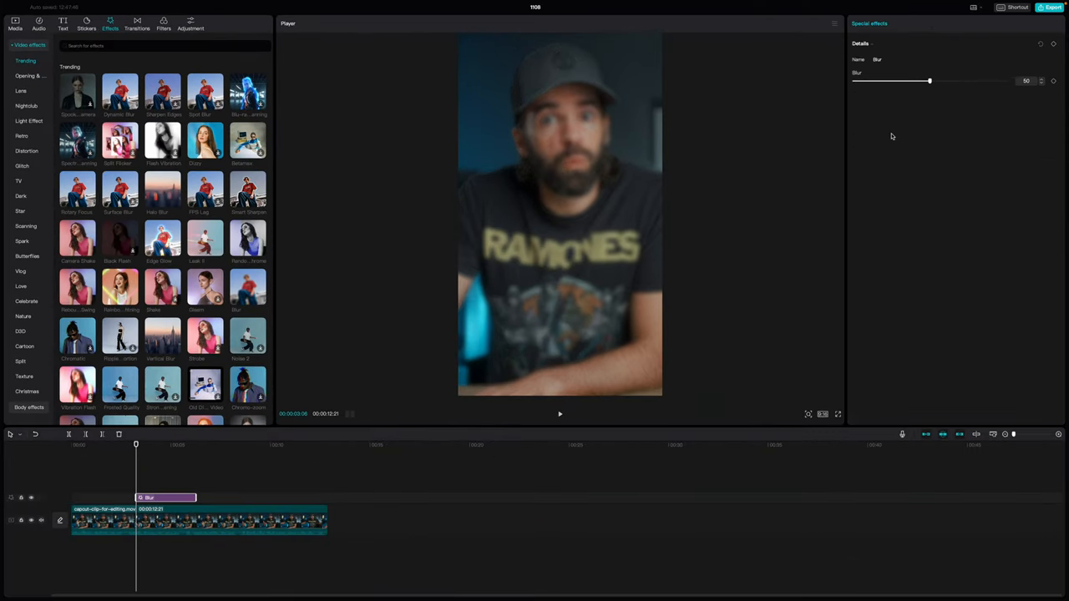
drag(929, 81, 959, 80)
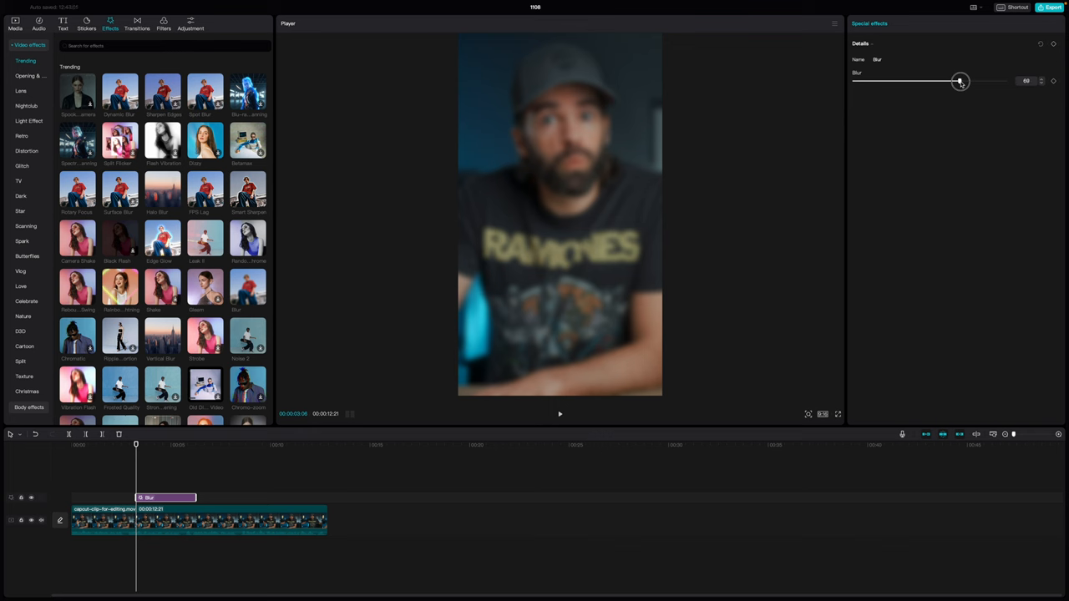
drag(959, 81, 959, 80)
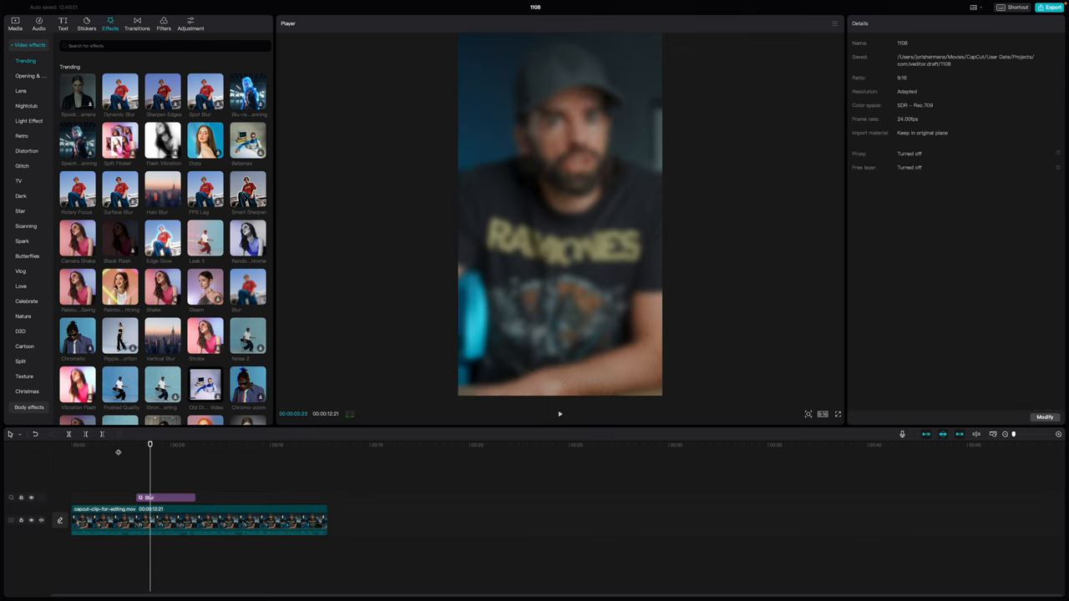
Step: Keyframe Blur back to 0 later in the clip and preview the sharpening
click(560, 414)
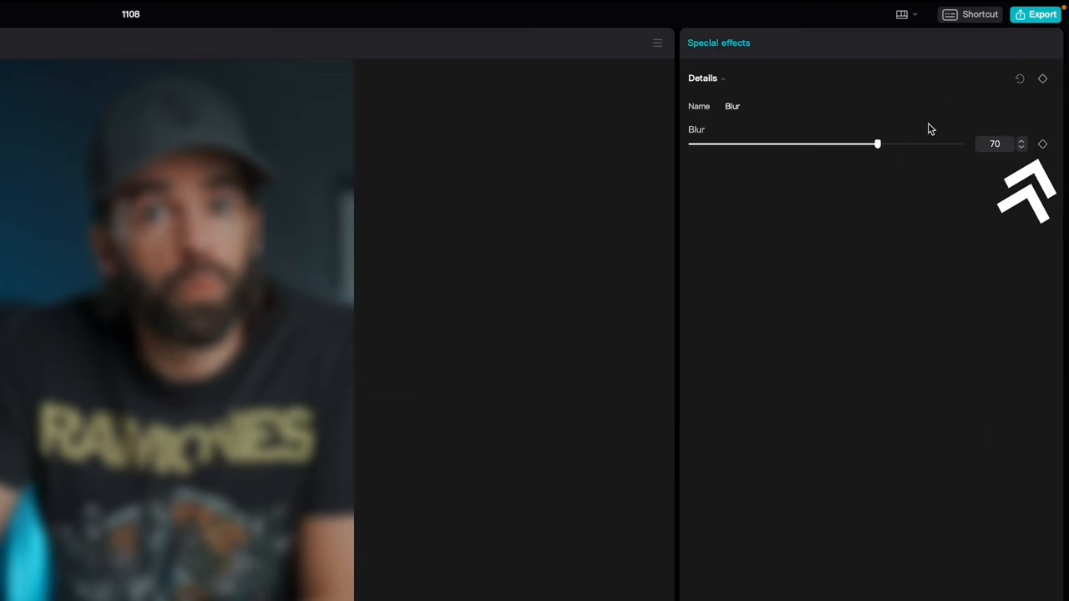
mouse_move(1043, 144)
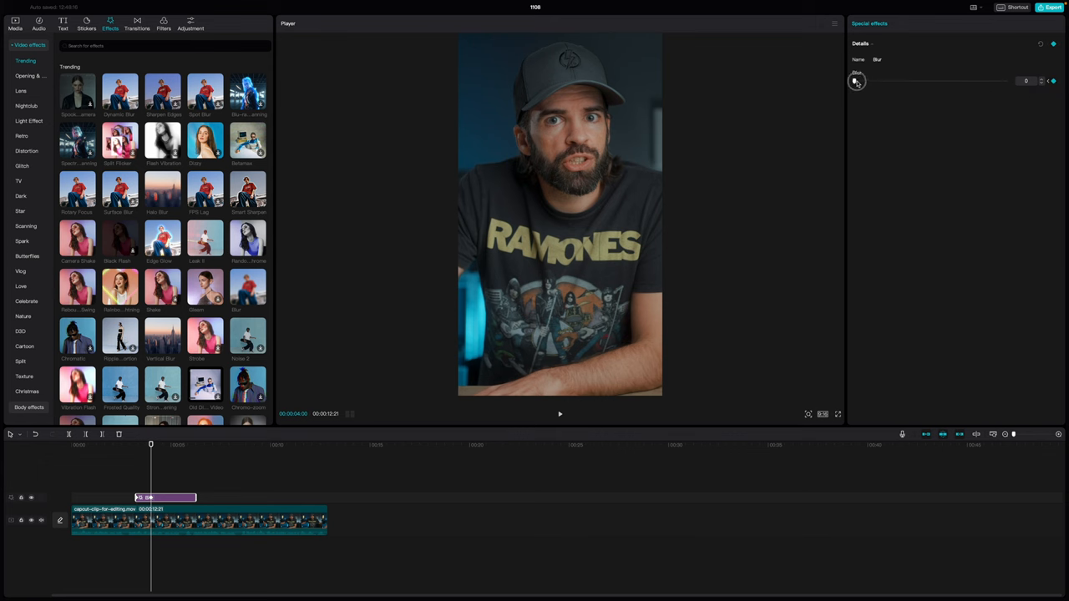
click(559, 414)
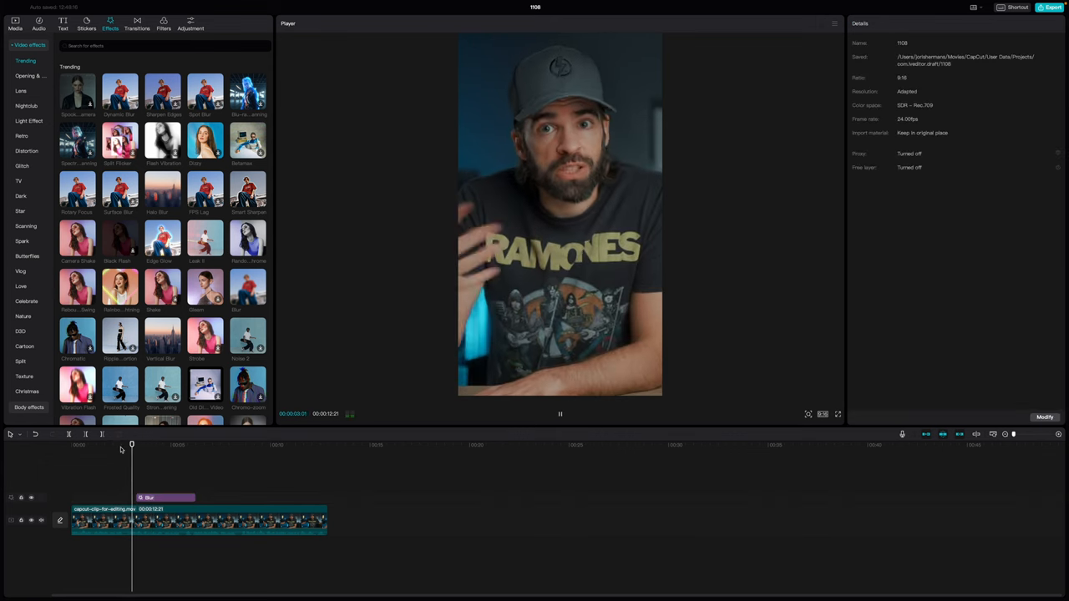
Step: Place the "IT'S SO EASY!" text template above the Blur effect on the timeline
click(64, 23)
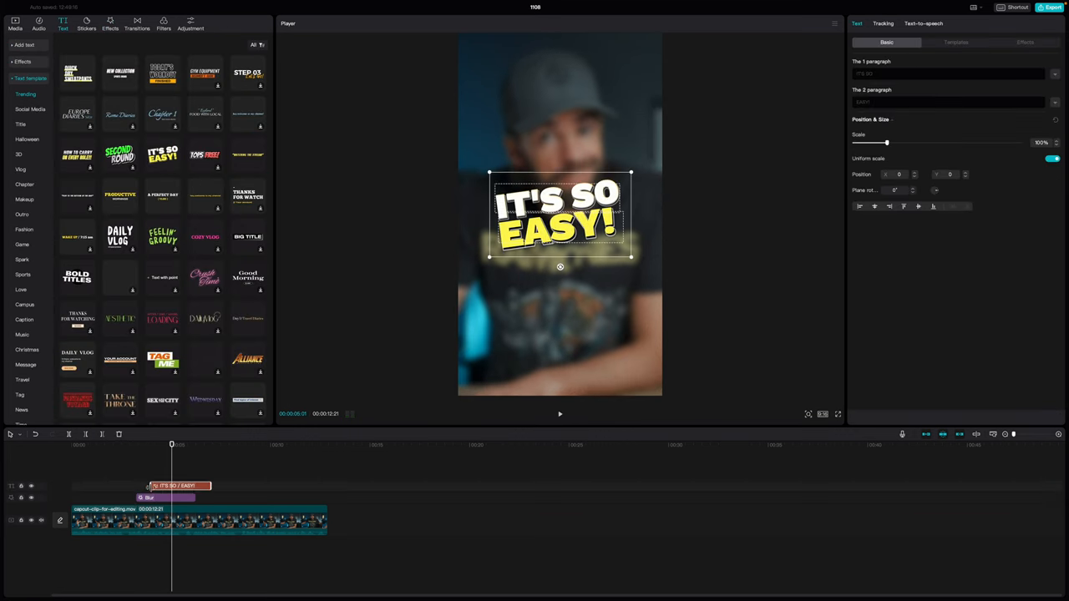
click(559, 415)
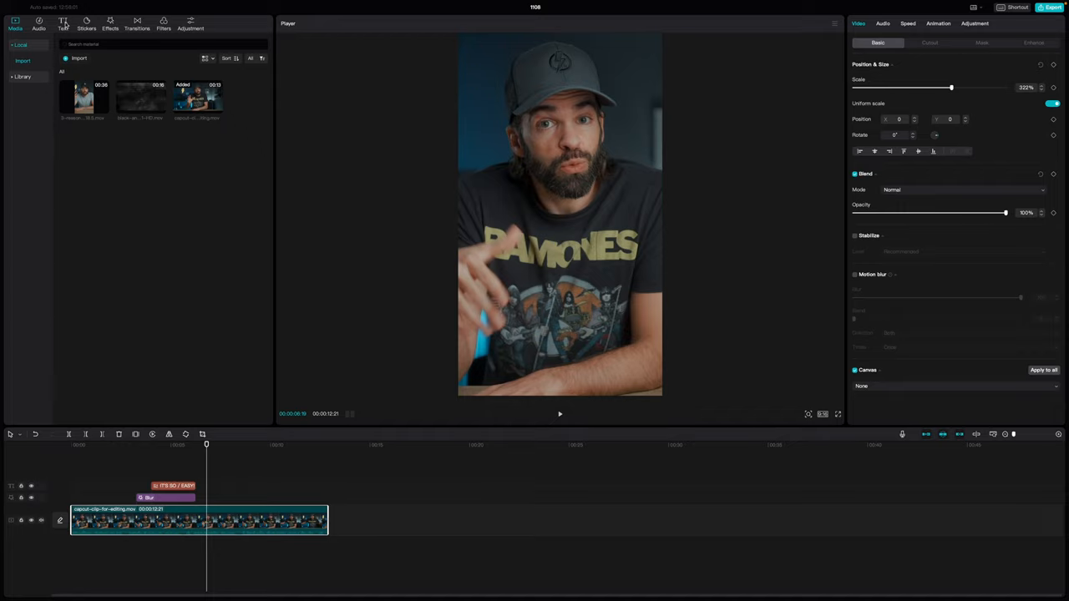
Step: Generate English auto captions from the clip's speech
click(64, 23)
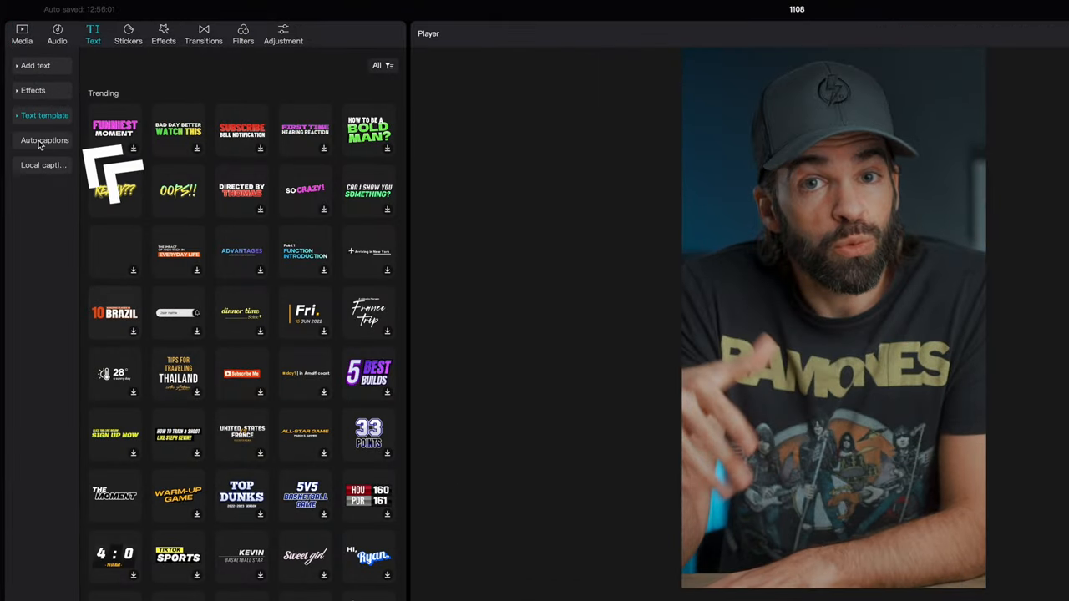
click(44, 140)
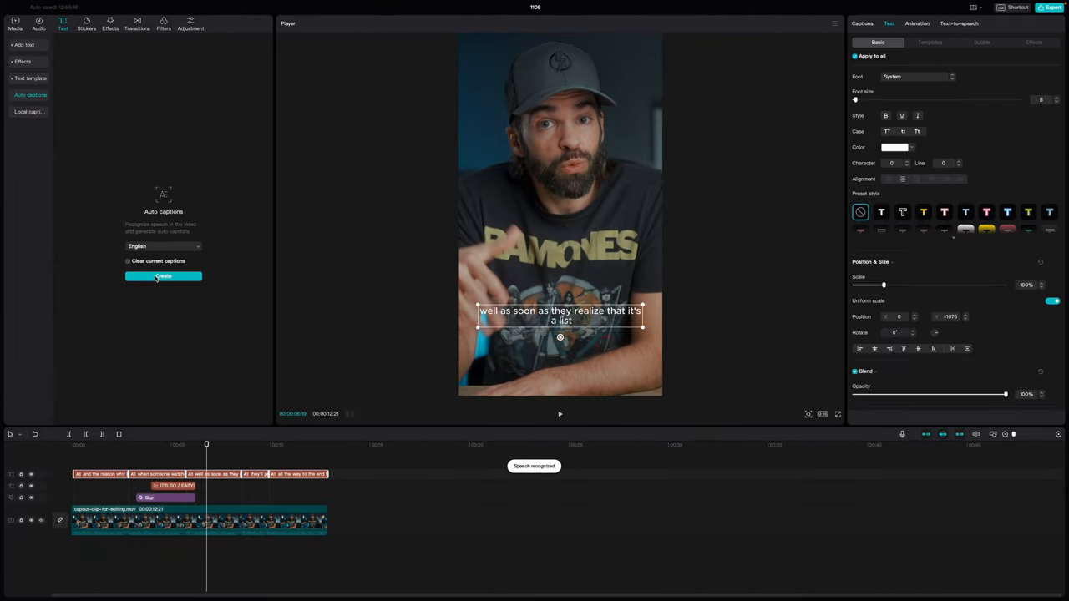
click(199, 522)
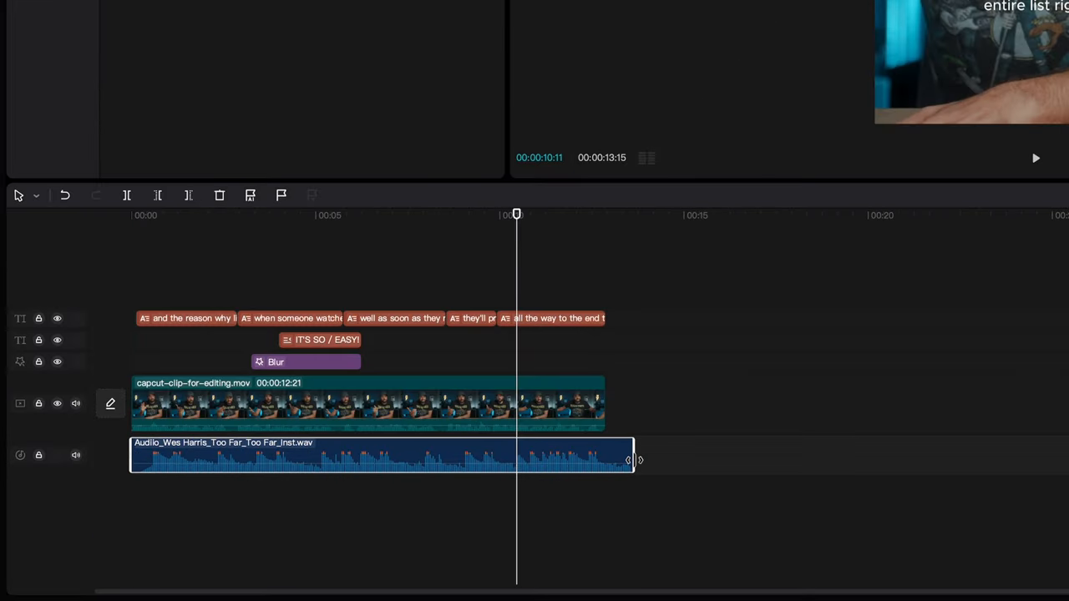
Step: Trim the music to the video's end and split it around six seconds
drag(631, 458, 604, 458)
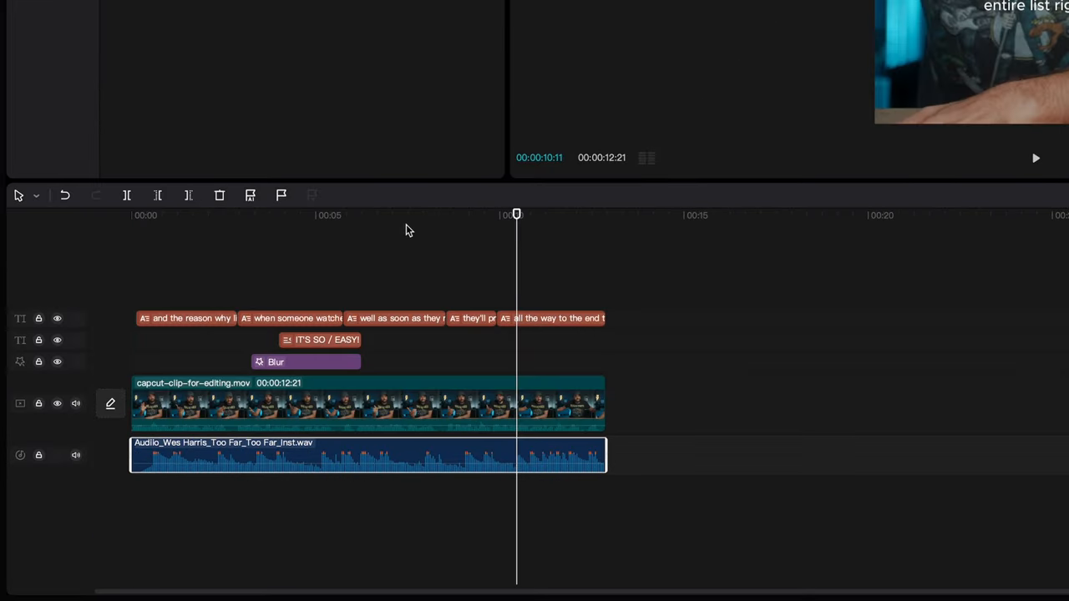
drag(514, 214, 384, 214)
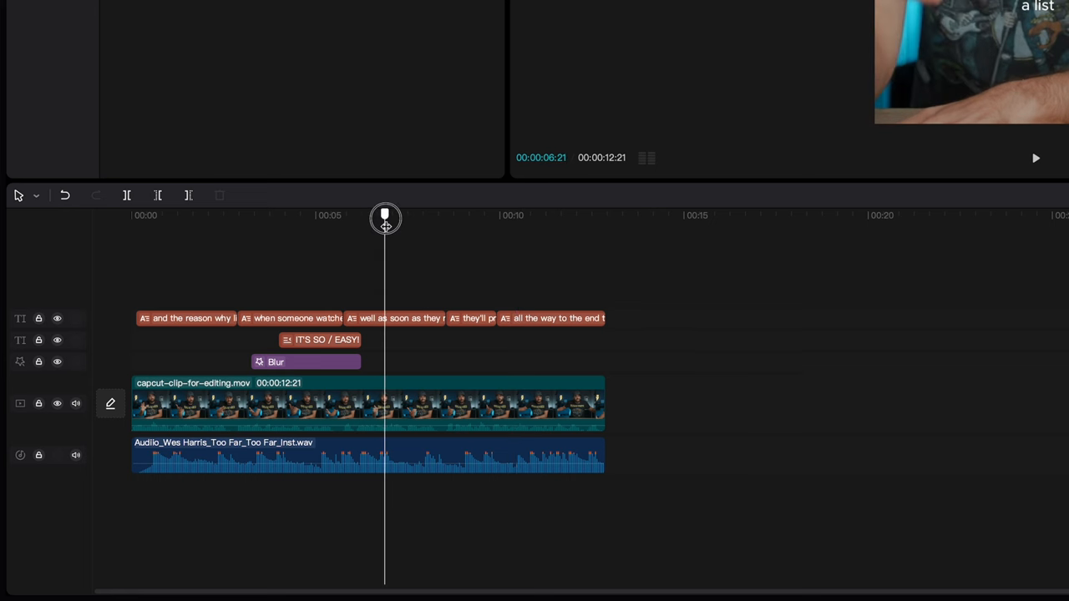
click(1036, 157)
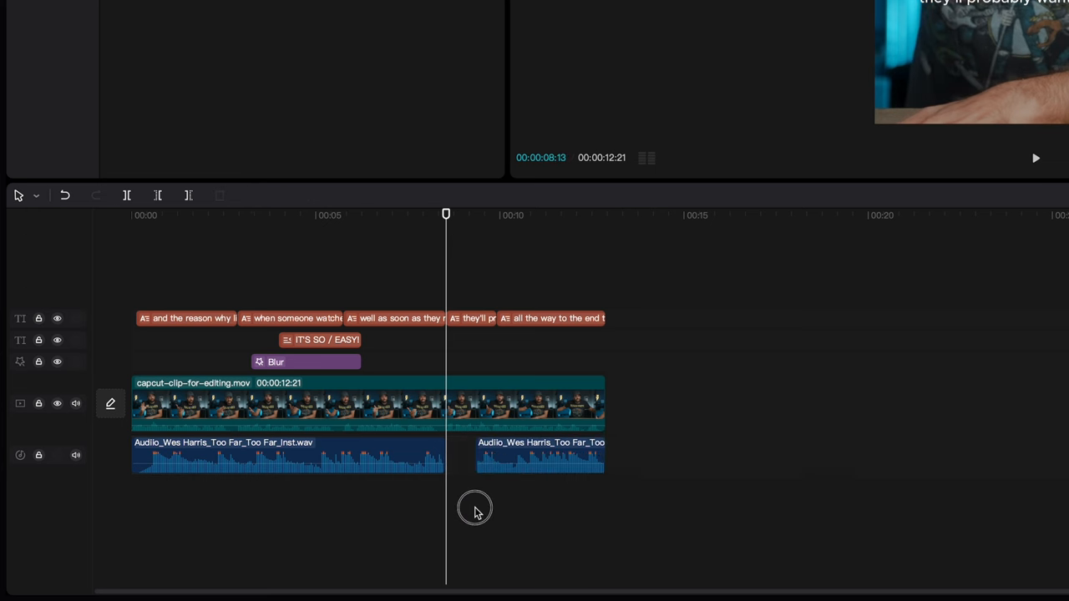
Step: Trim the second music piece from around nine seconds to leave a short gap
drag(446, 214, 464, 232)
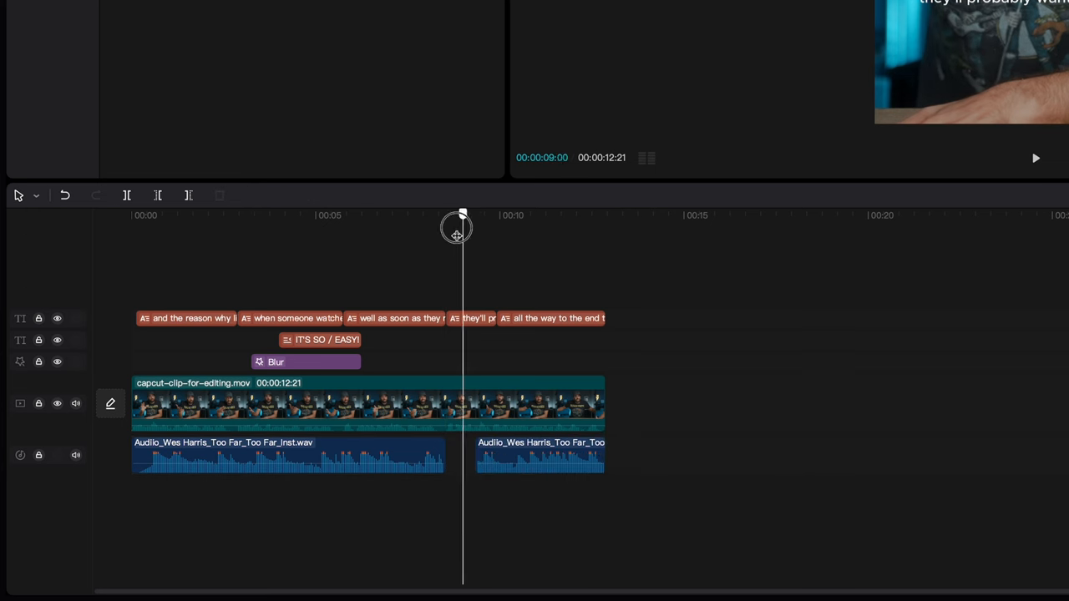
drag(464, 228, 434, 227)
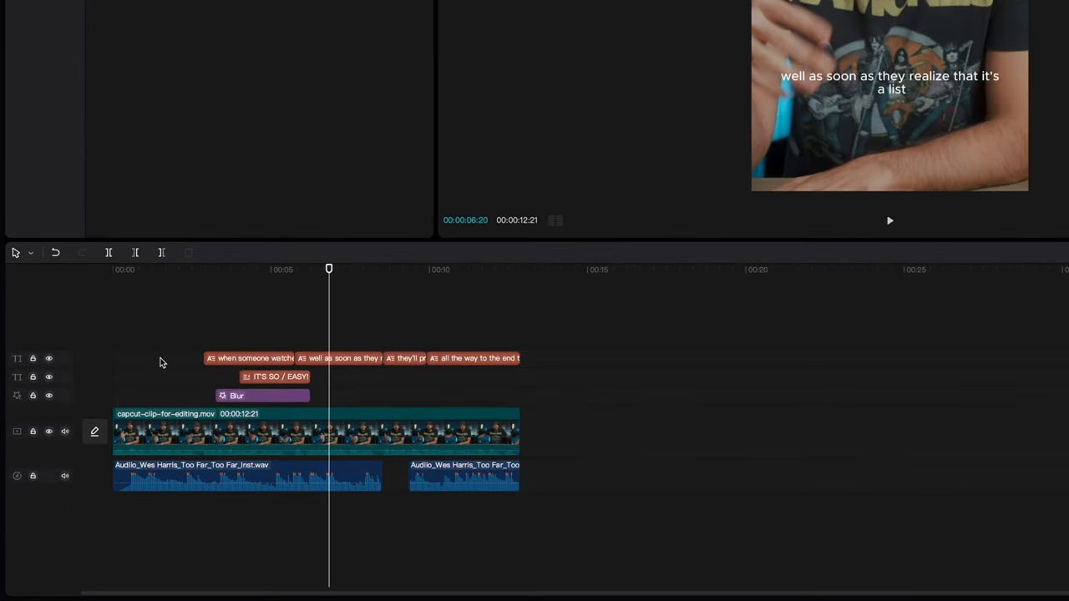
Step: Drop a text template at the video start above the captions and select it for editing
click(114, 269)
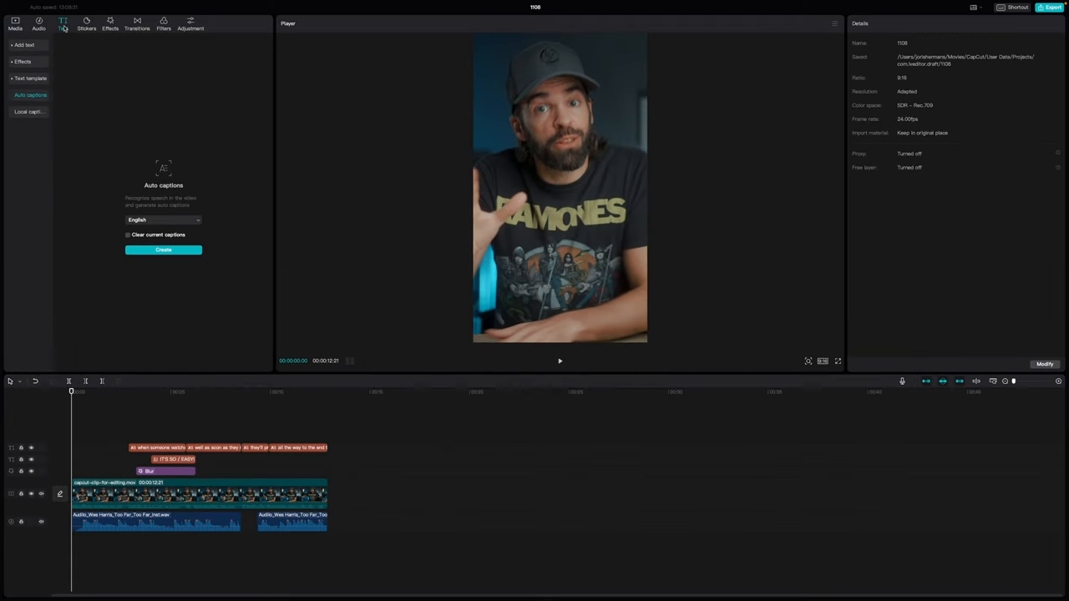
click(30, 79)
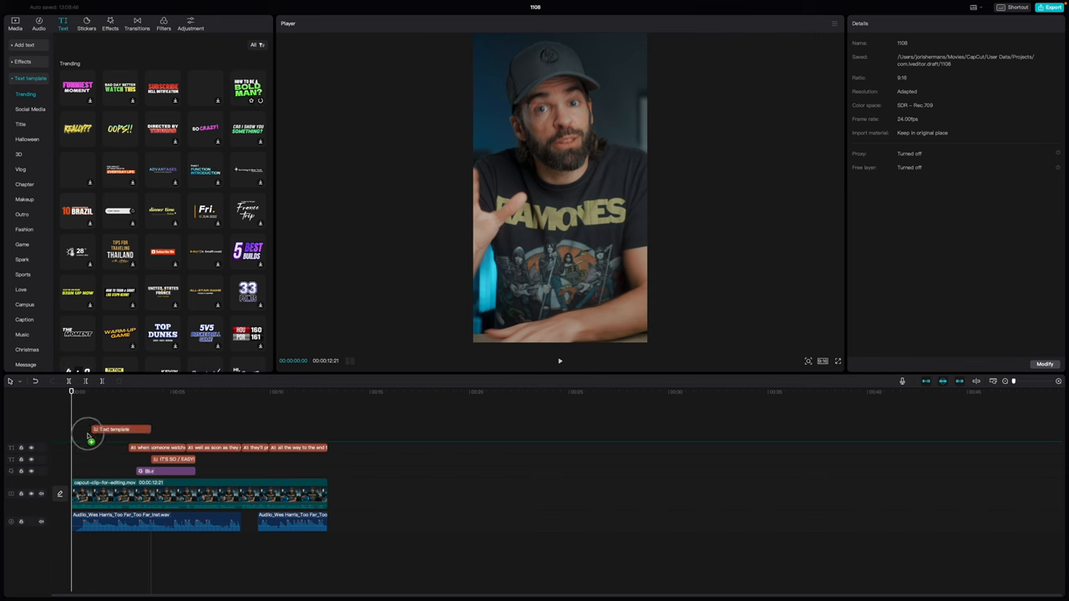
click(101, 431)
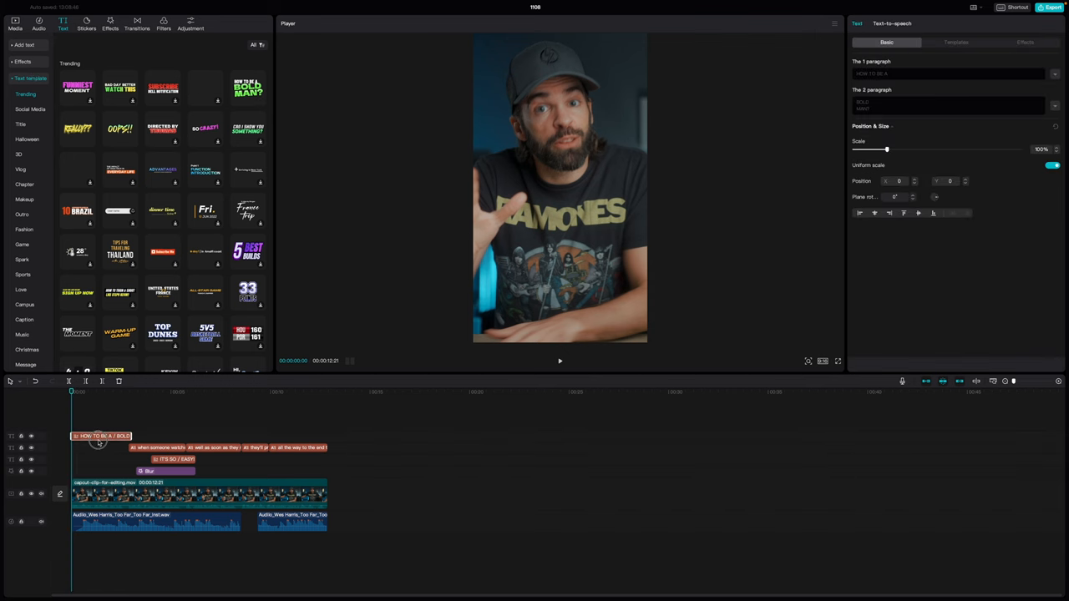
click(560, 361)
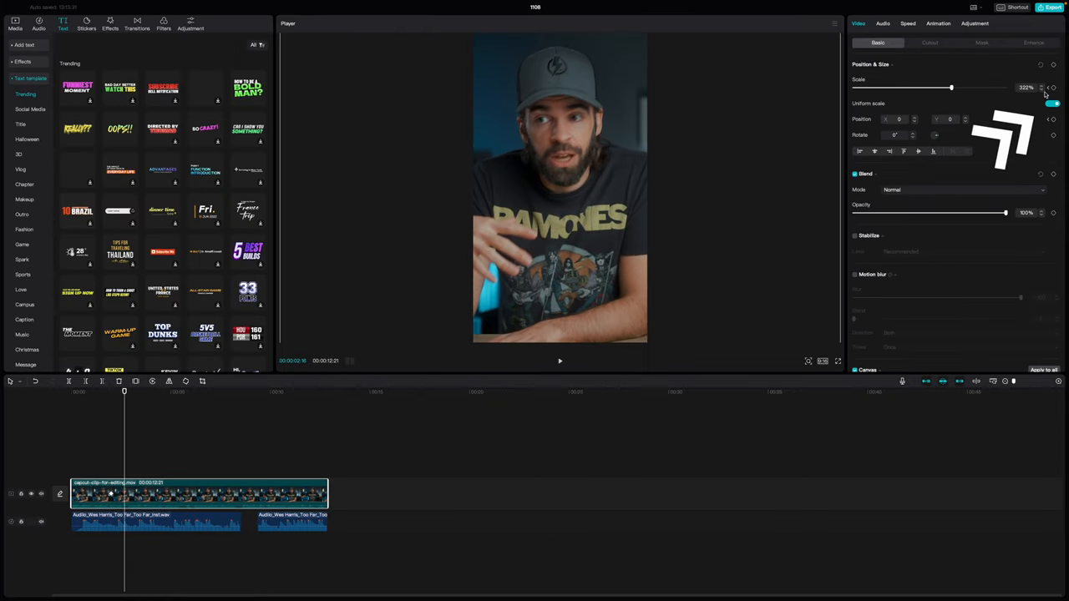
Step: Raise the video's Scale with keyframes so it zooms in over time
drag(950, 87, 959, 86)
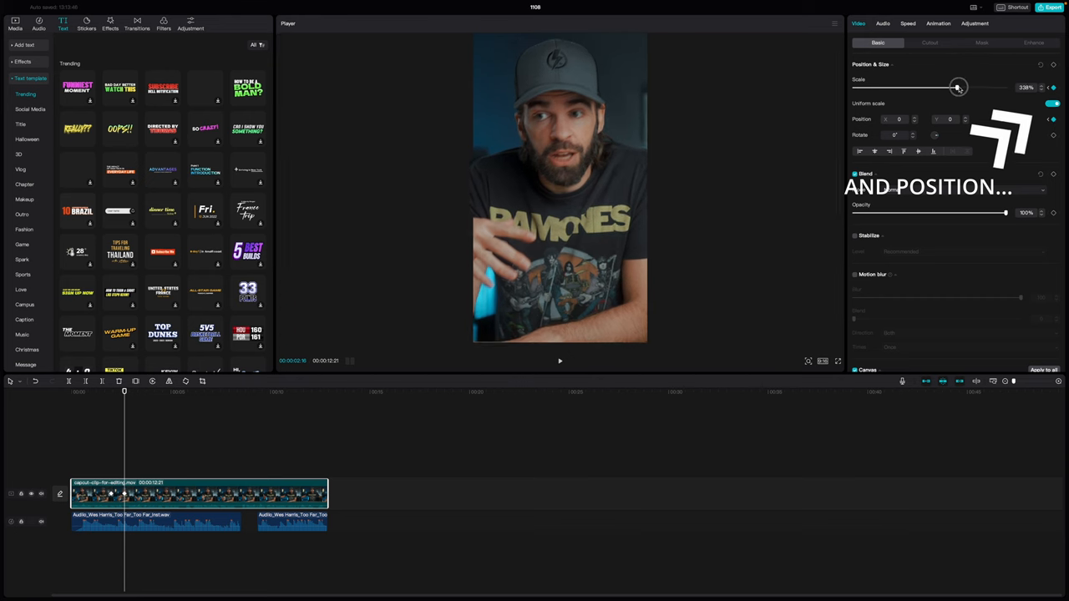
drag(959, 87, 967, 86)
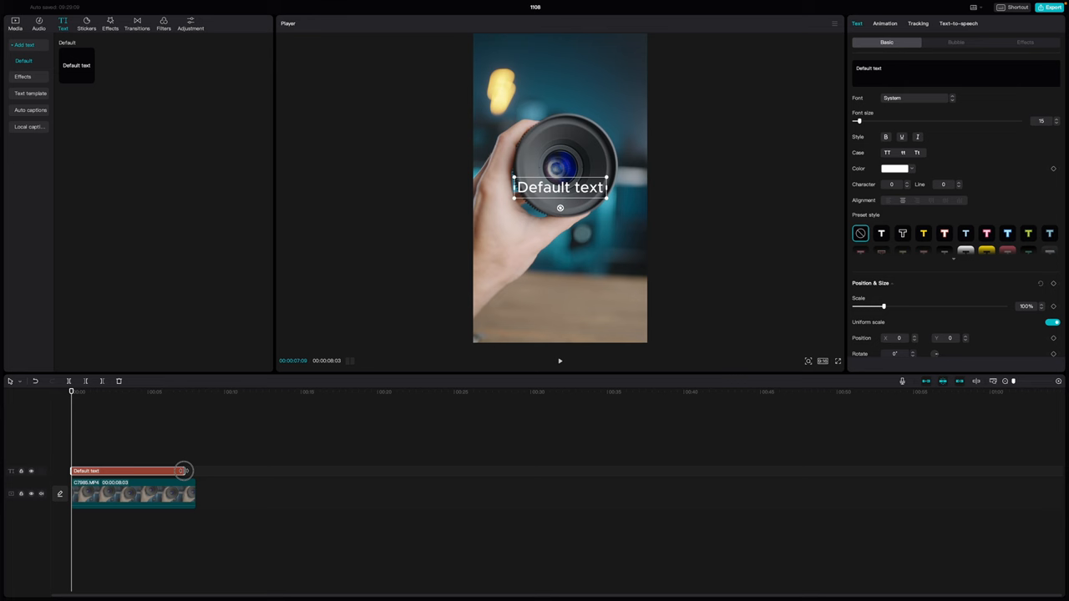
Step: Type "STICKY TEXT" and start Motion tracking it to the camera lens
text(STICKY TEXT)
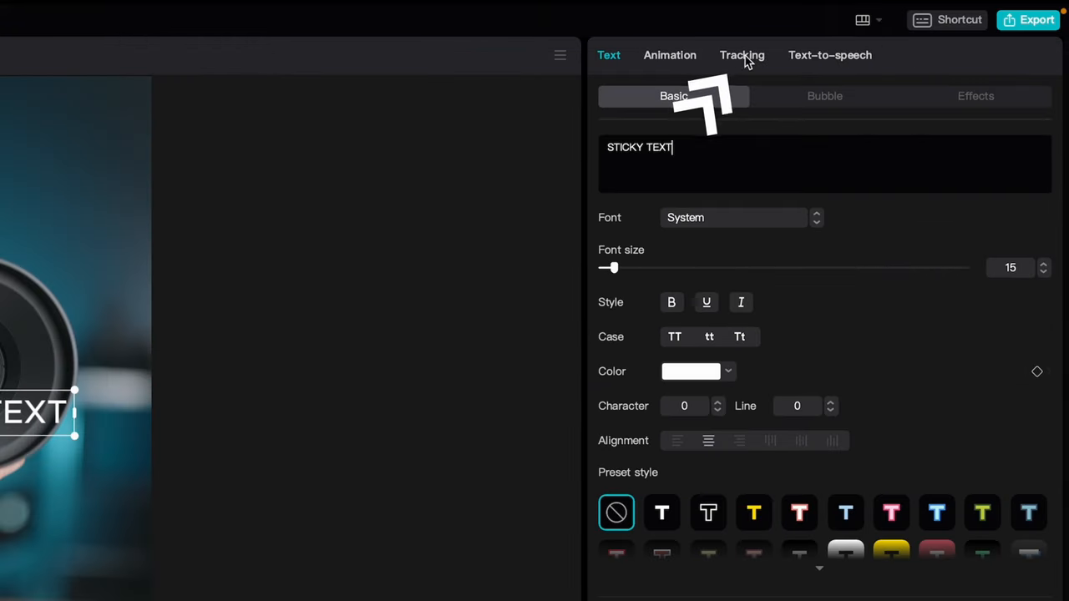
click(742, 55)
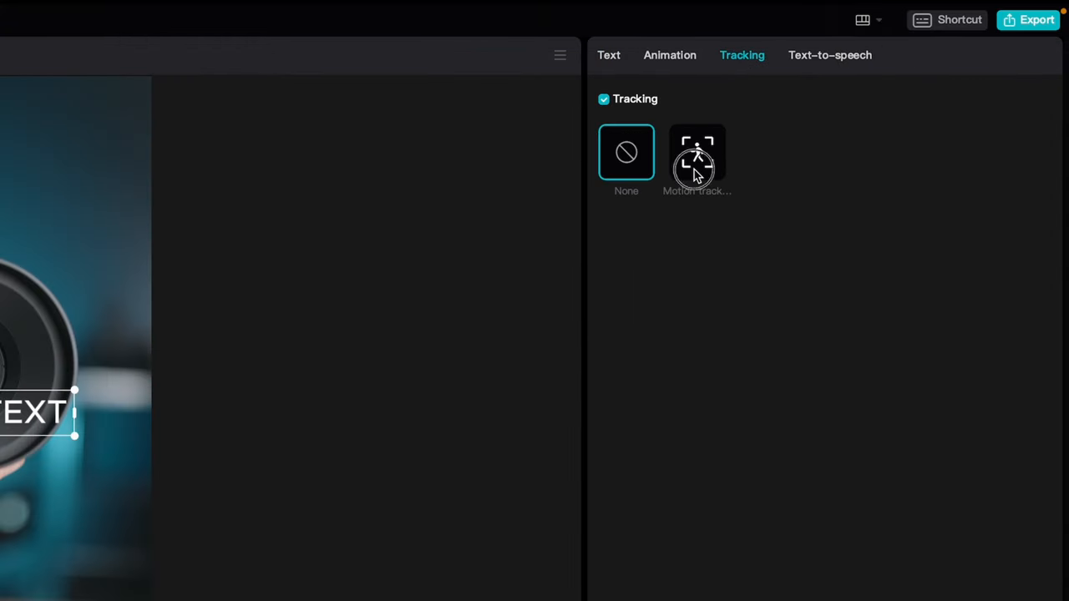
click(696, 152)
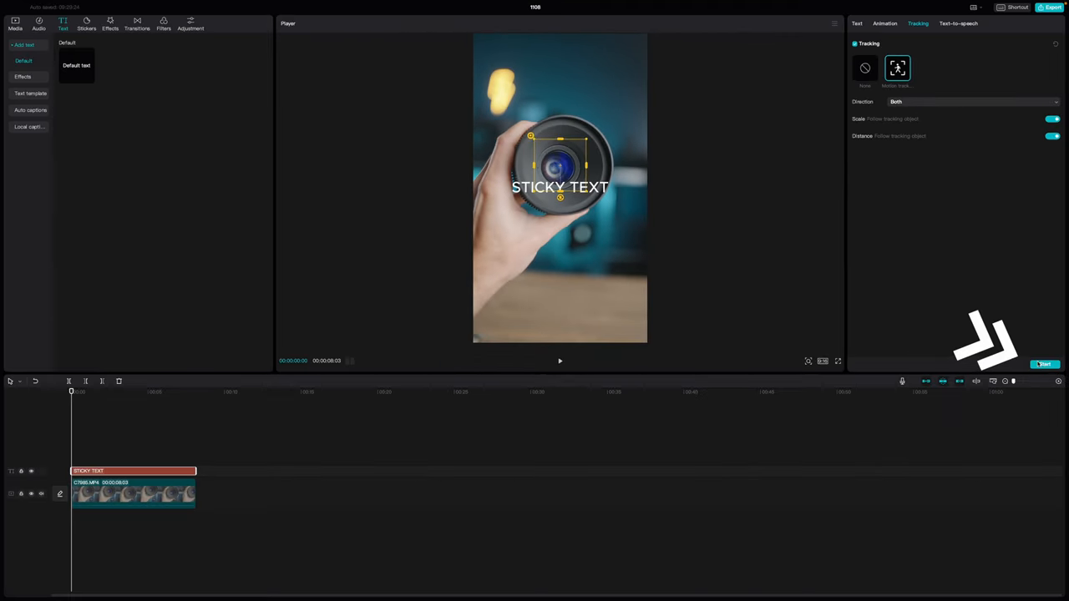
click(1046, 364)
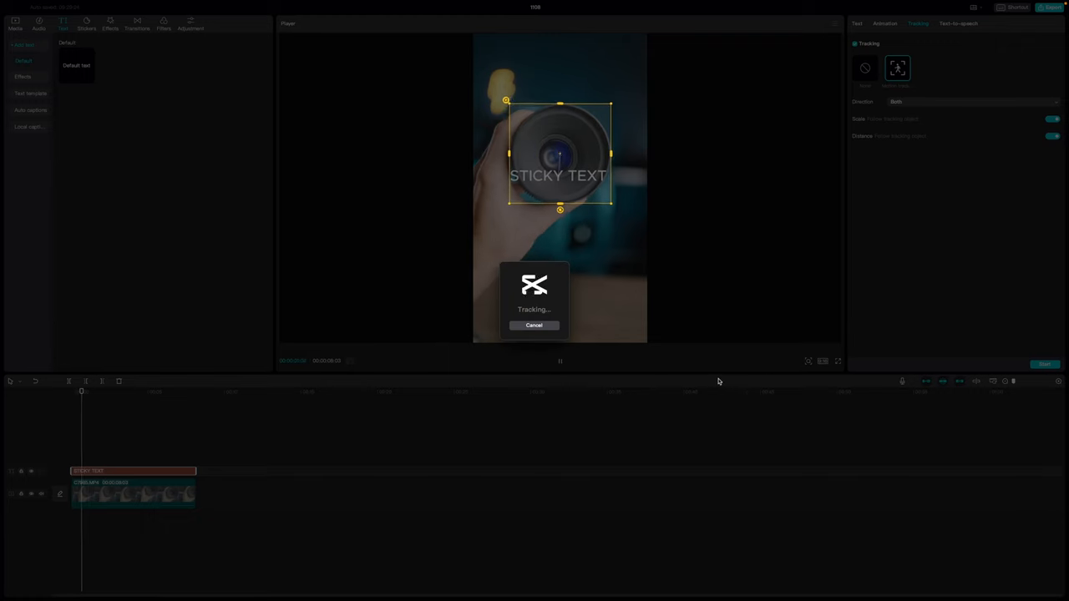